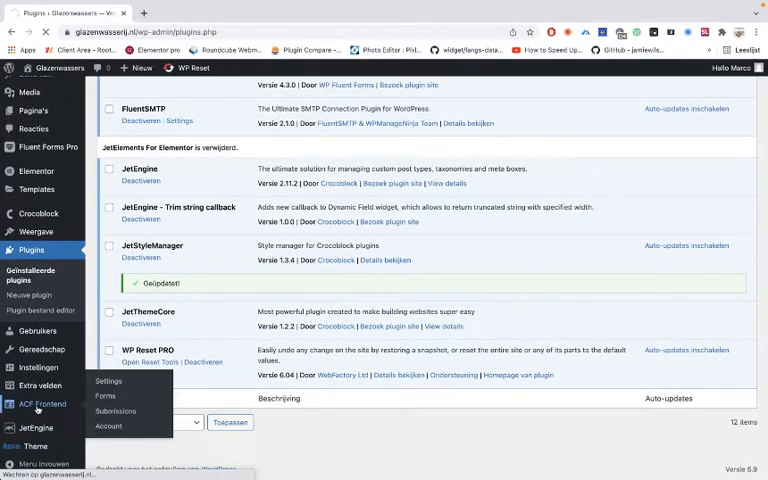
From the ACF Frontend Forms list, start editing 'ACF Frontend Form' via Bewerken.
{"action": "left_click", "coordinate": [108, 381]}
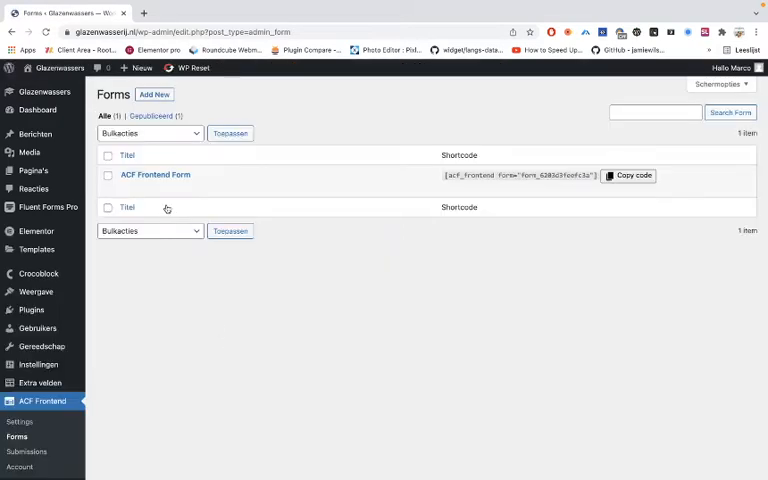
{"action": "mouse_move", "coordinate": [155, 174]}
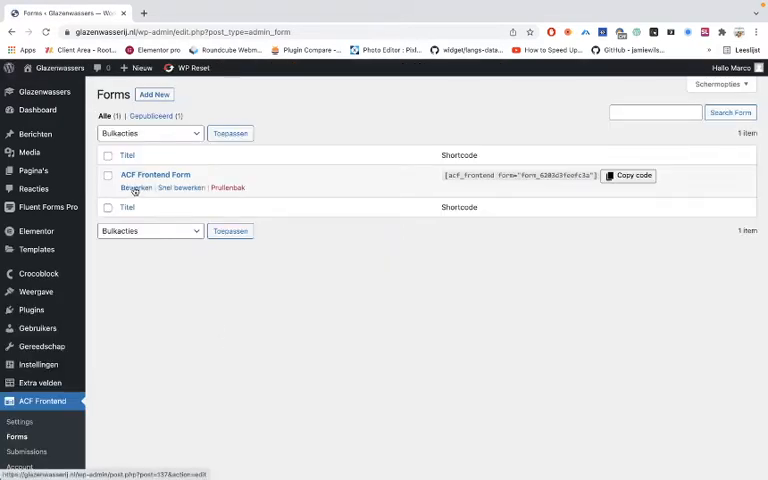
{"action": "left_click", "coordinate": [135, 188]}
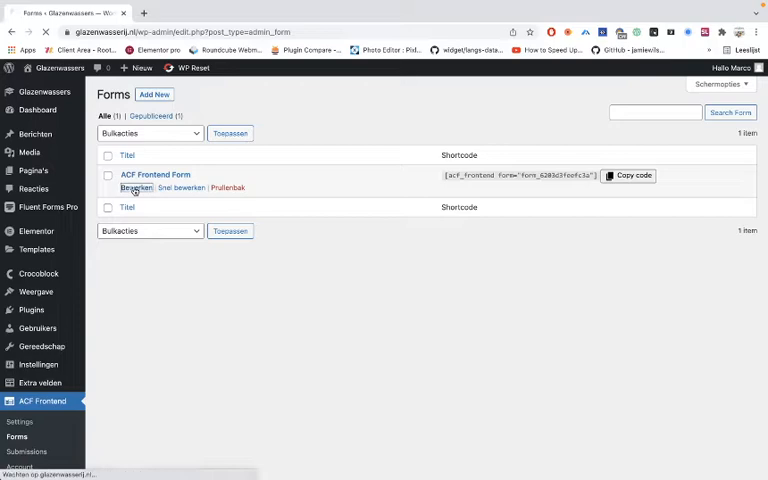
{"action": "left_click", "coordinate": [138, 188]}
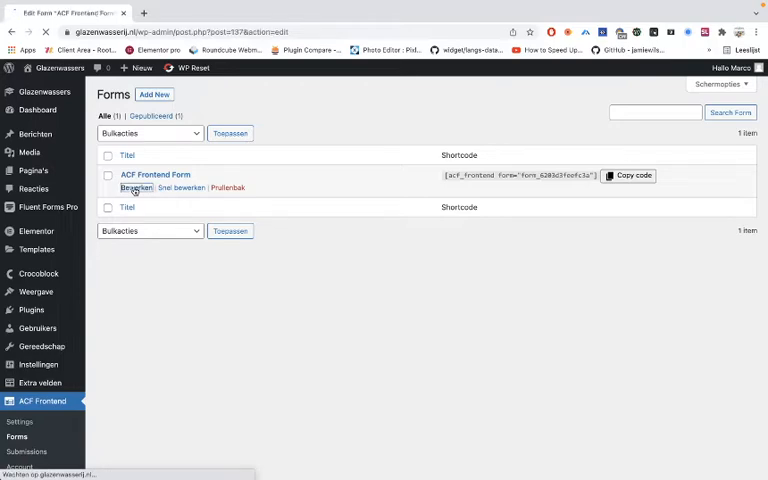
{"action": "left_click", "coordinate": [139, 188]}
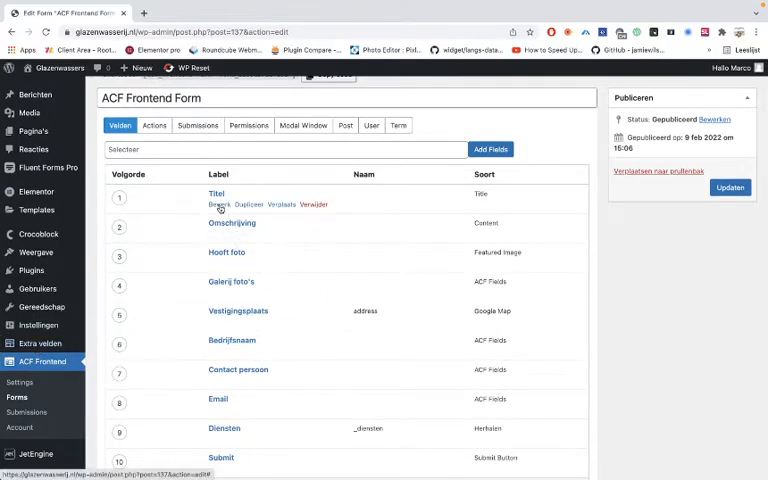
{"action": "mouse_move", "coordinate": [218, 204]}
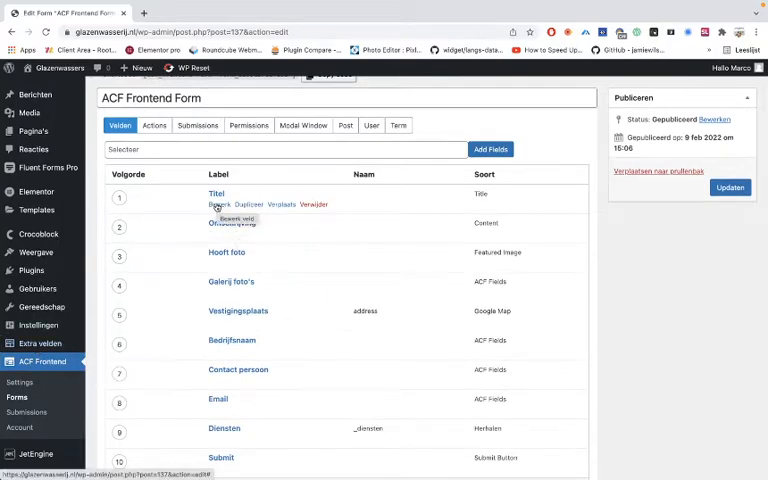
{"action": "left_click", "coordinate": [219, 204]}
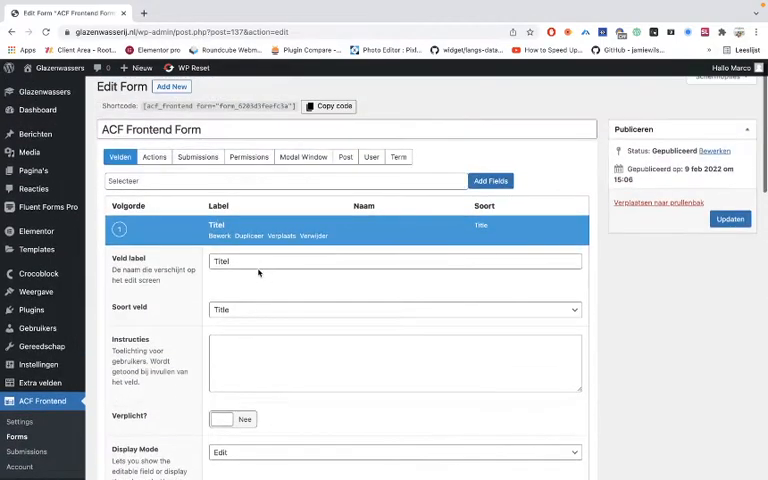
{"action": "scroll", "scroll_direction": "down", "scroll_amount": 3}
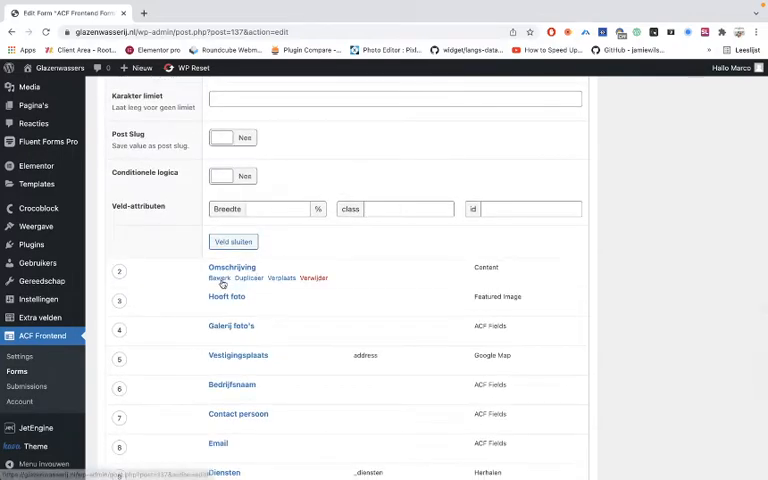
{"action": "left_click", "coordinate": [219, 278]}
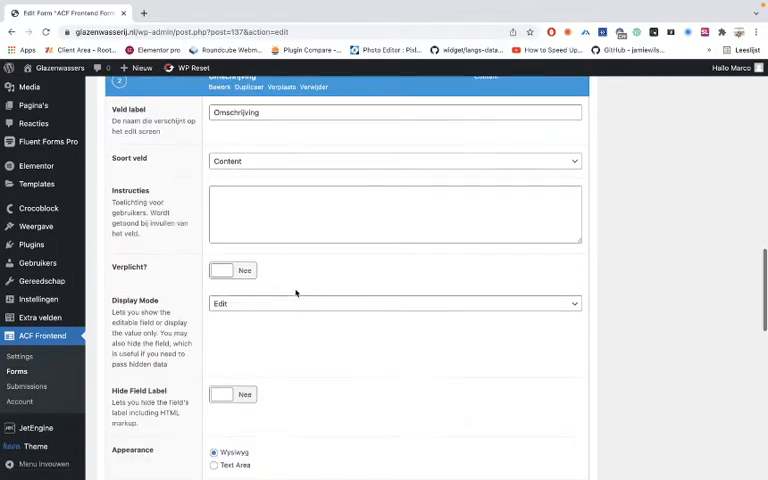
{"action": "left_click", "coordinate": [395, 161]}
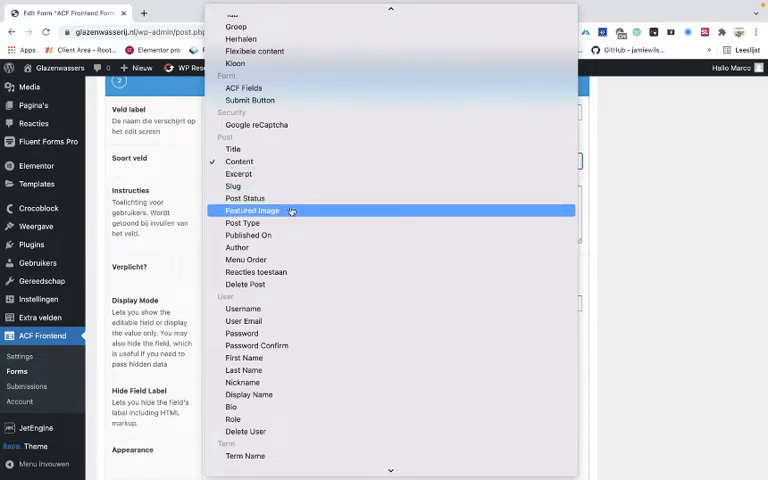
{"action": "left_click", "coordinate": [239, 161]}
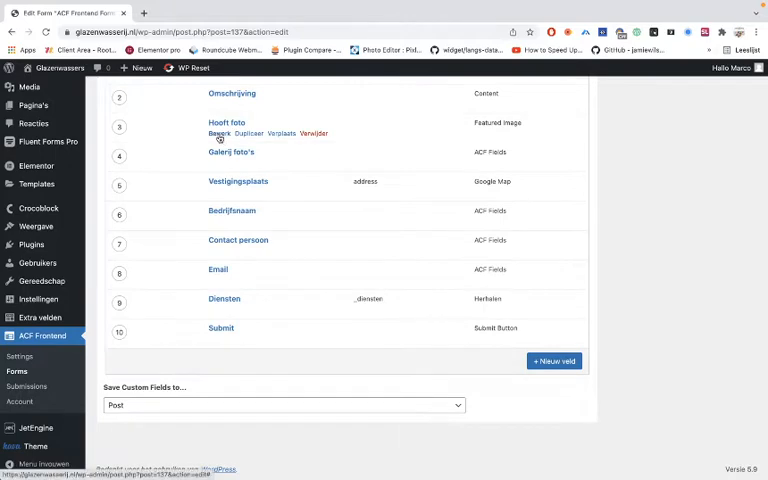
Expand Hooft foto's settings and scroll to the Vestigingsplaats Google Map field named address.
{"action": "left_click", "coordinate": [218, 133]}
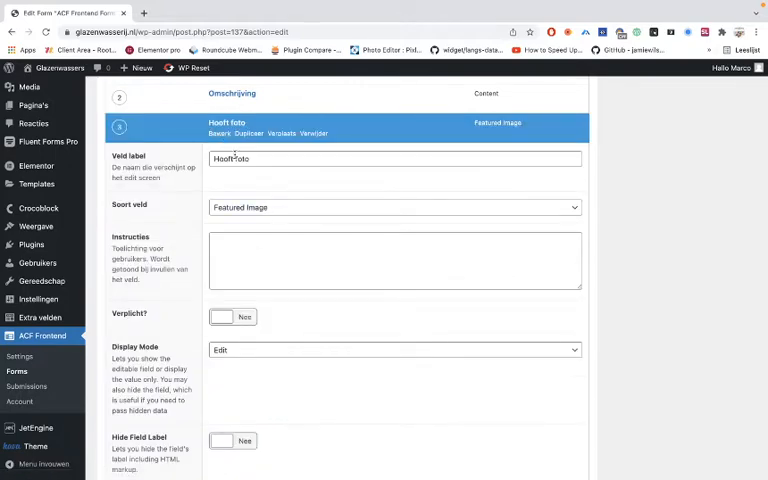
{"action": "scroll", "scroll_direction": "down", "scroll_amount": 3}
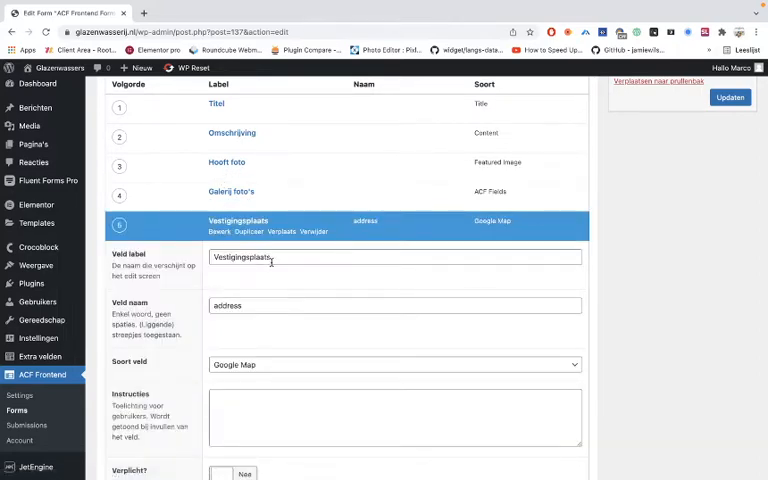
{"action": "scroll", "scroll_direction": "down", "scroll_amount": 3}
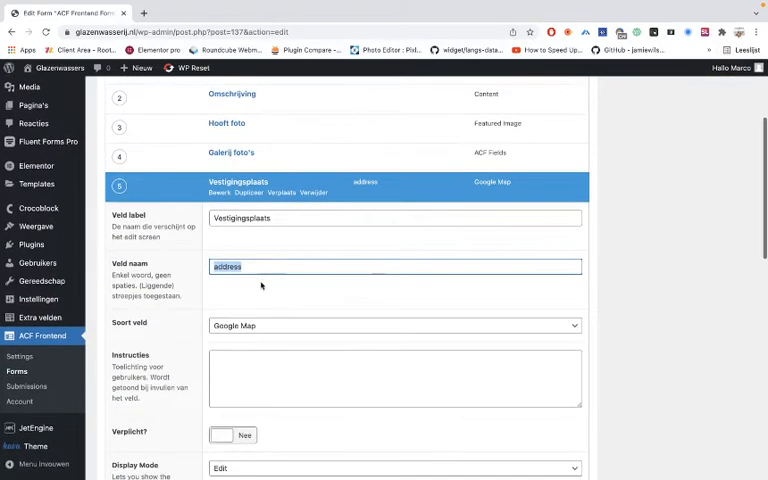
{"action": "scroll", "scroll_direction": "down", "scroll_amount": 3}
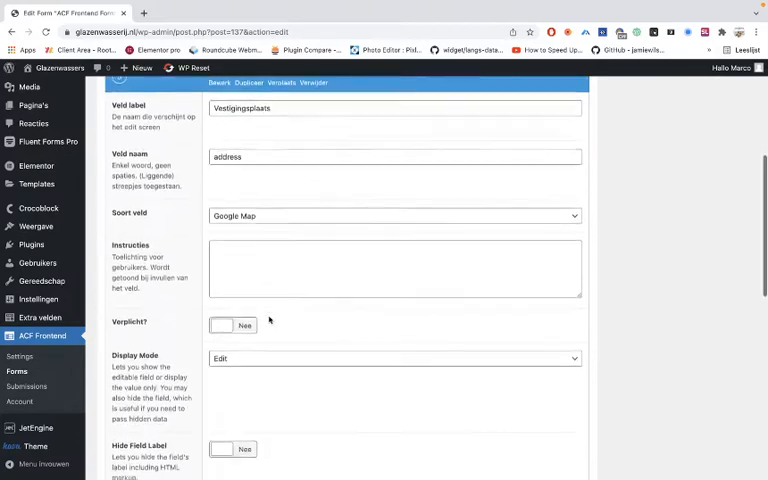
{"action": "scroll", "scroll_direction": "down", "scroll_amount": 3}
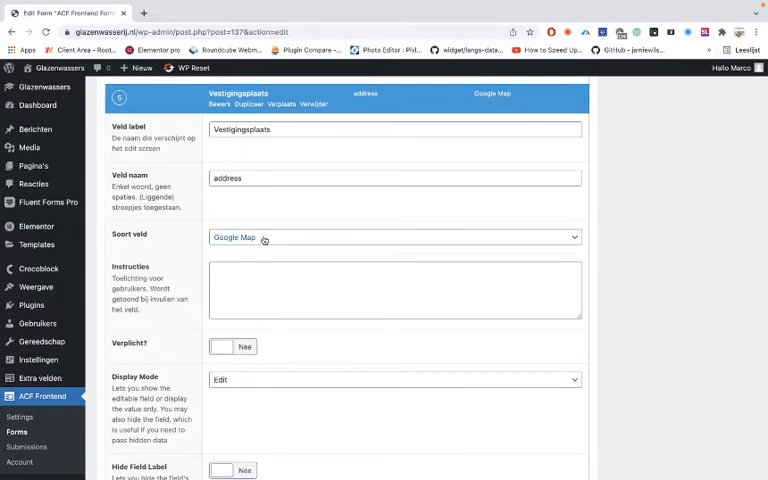
{"action": "scroll", "scroll_direction": "down", "scroll_amount": 3}
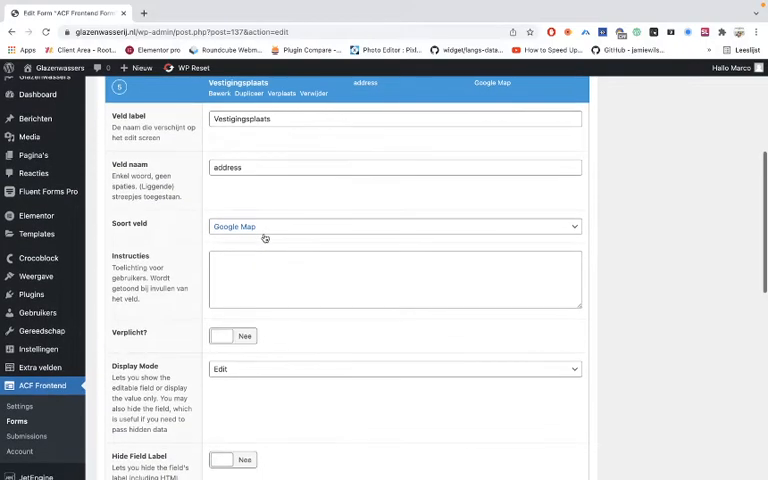
{"action": "scroll", "scroll_direction": "down", "scroll_amount": 3}
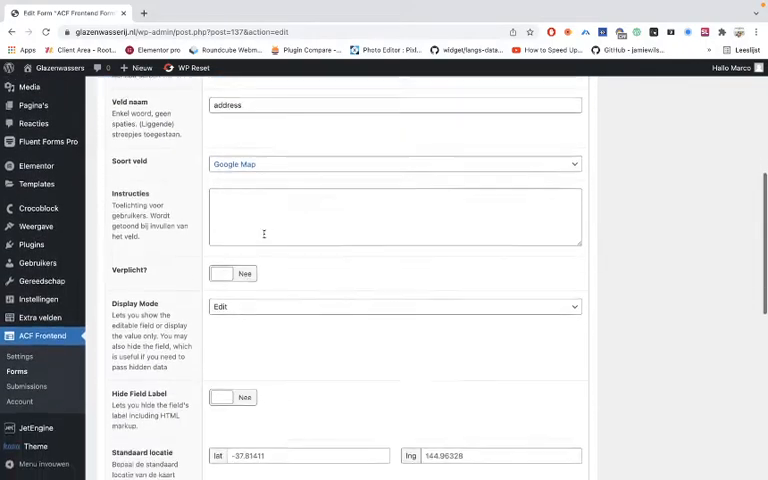
{"action": "scroll", "scroll_direction": "down", "scroll_amount": 3}
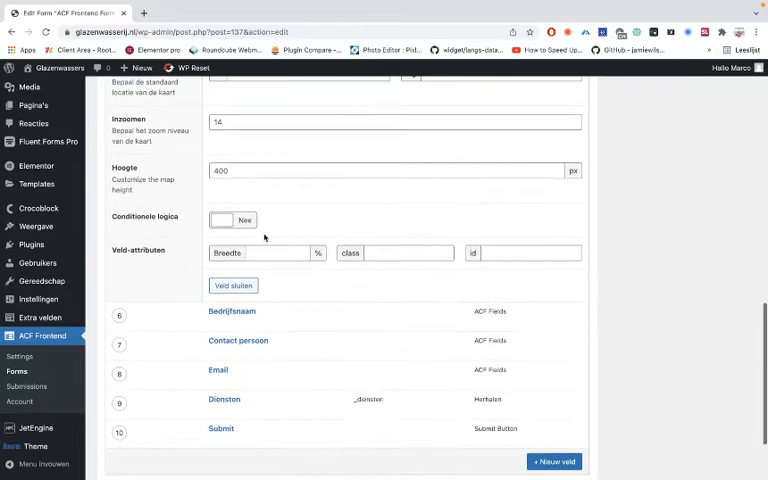
{"action": "scroll", "scroll_direction": "down", "scroll_amount": 3}
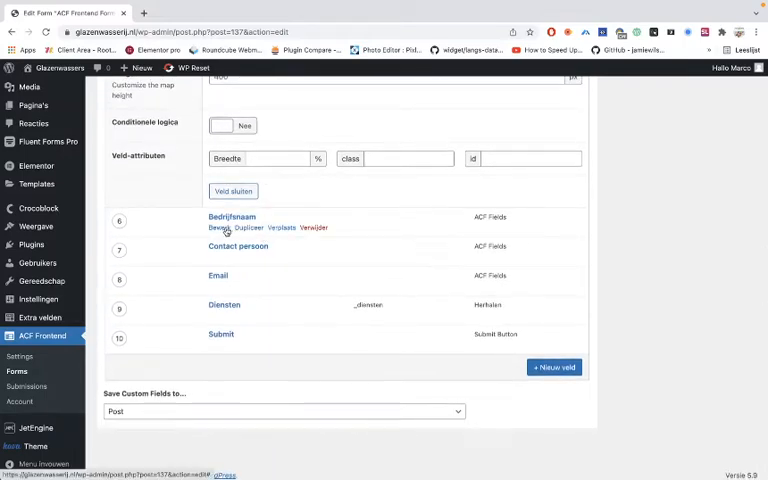
Expand Bedrijfsnaam, keep its Soort veld as ACF Fields, then expand the Email field.
{"action": "left_click", "coordinate": [218, 227]}
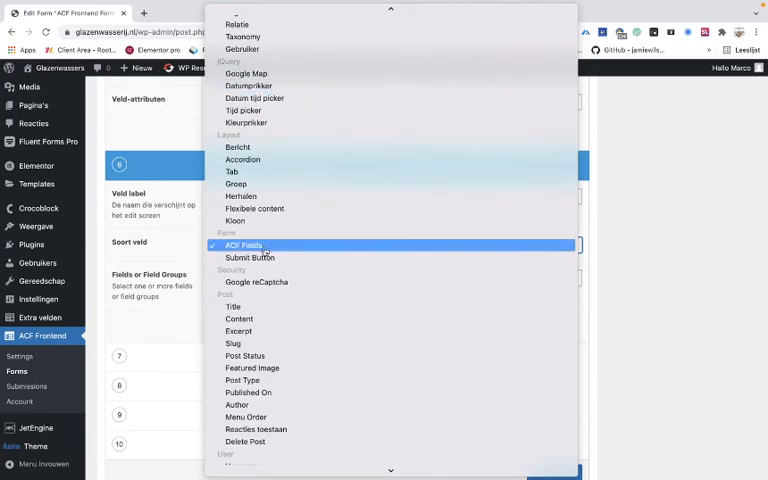
{"action": "left_click", "coordinate": [244, 245]}
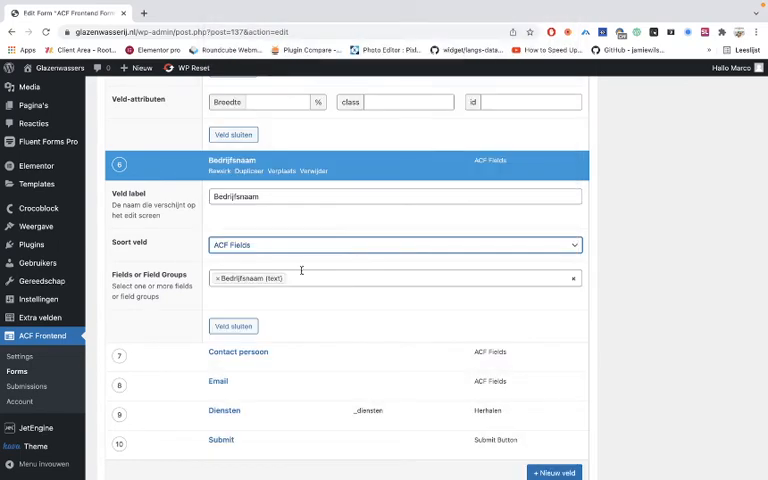
{"action": "left_click", "coordinate": [394, 278]}
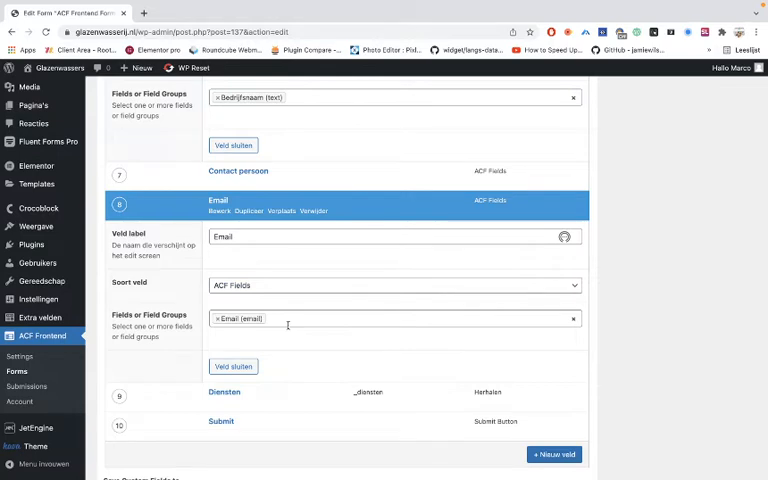
Open the Diensten field (_diensten) and keep its Soort veld set to Herhalen.
{"action": "scroll", "scroll_direction": "down", "scroll_amount": 3}
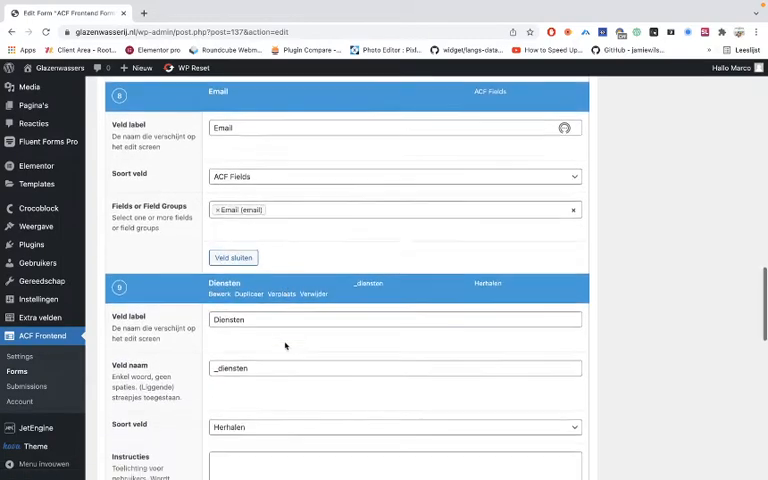
{"action": "left_click", "coordinate": [394, 427]}
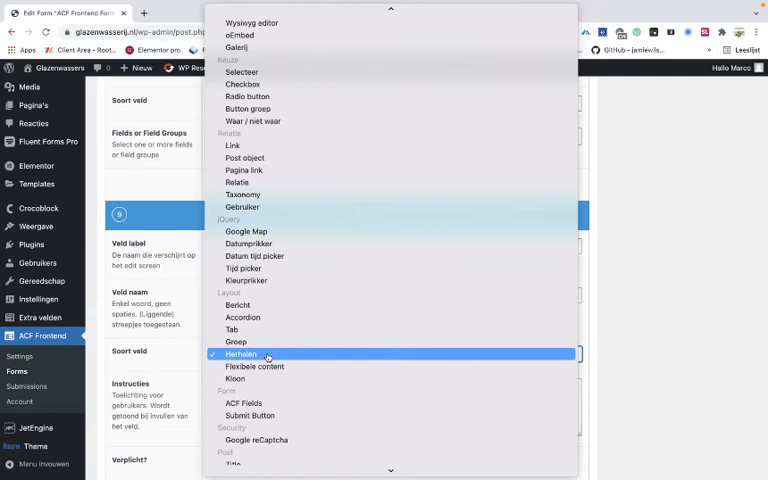
{"action": "left_click", "coordinate": [241, 354]}
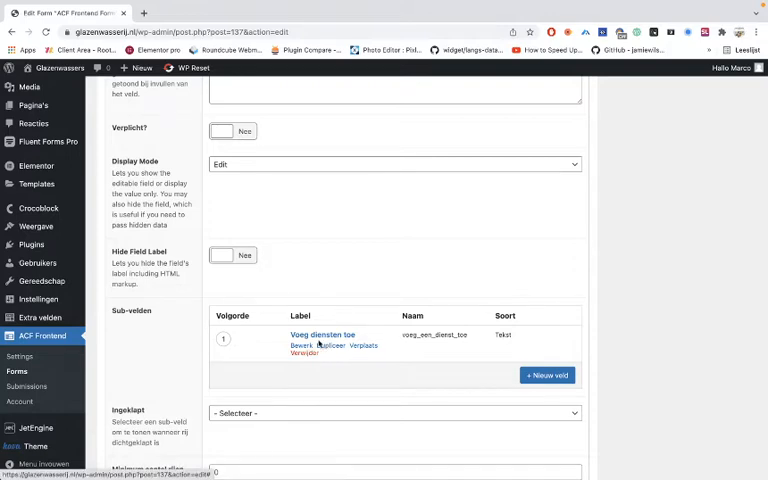
Expand the Voeg diensten toe sub-field, a Tekst sub-field named voeg_een_dienst_toe.
{"action": "left_click", "coordinate": [323, 334]}
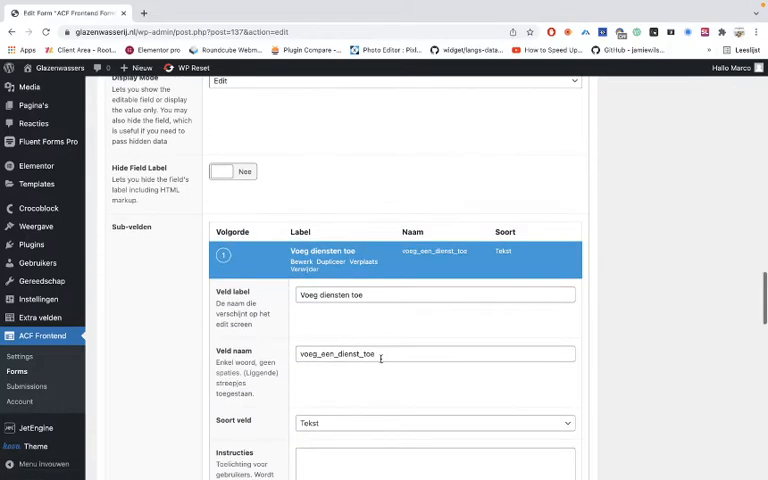
{"action": "scroll", "scroll_direction": "down", "scroll_amount": 3}
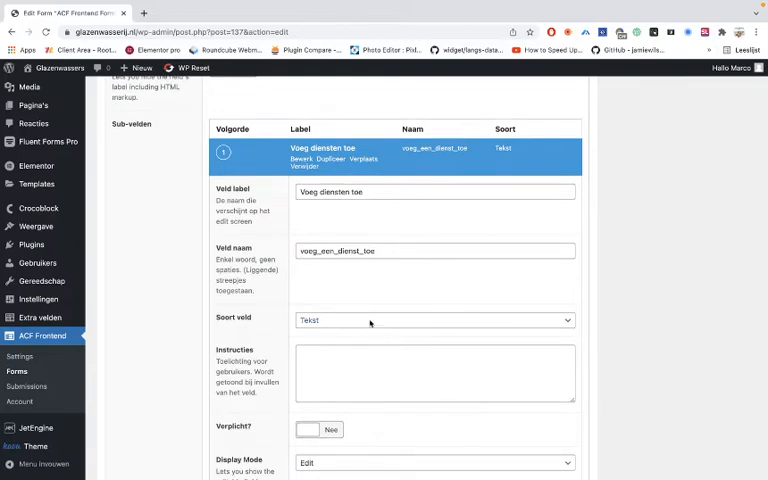
{"action": "left_click", "coordinate": [434, 320]}
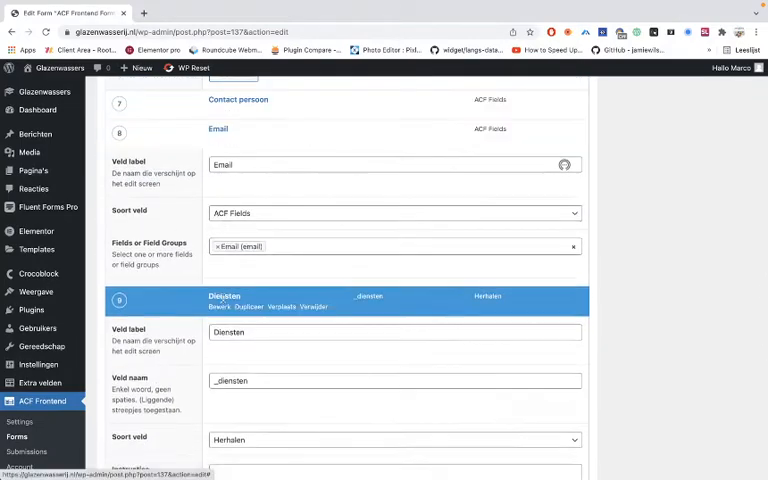
Scroll through the Diensten repeater options and bring the ten-field Velden list into view.
{"action": "scroll", "scroll_direction": "down", "scroll_amount": 3}
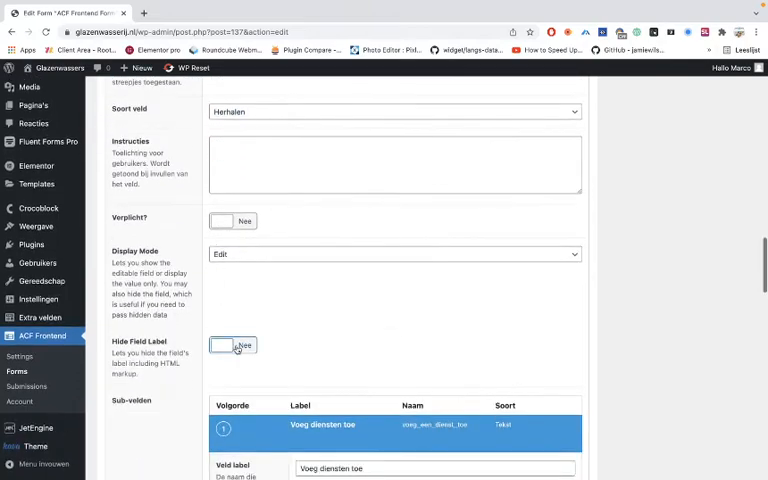
{"action": "scroll", "scroll_direction": "down", "scroll_amount": 3}
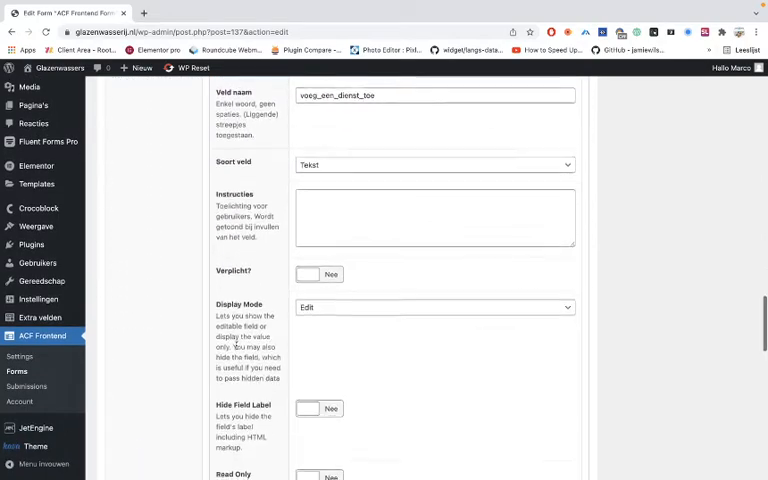
{"action": "scroll", "scroll_direction": "down", "scroll_amount": 3}
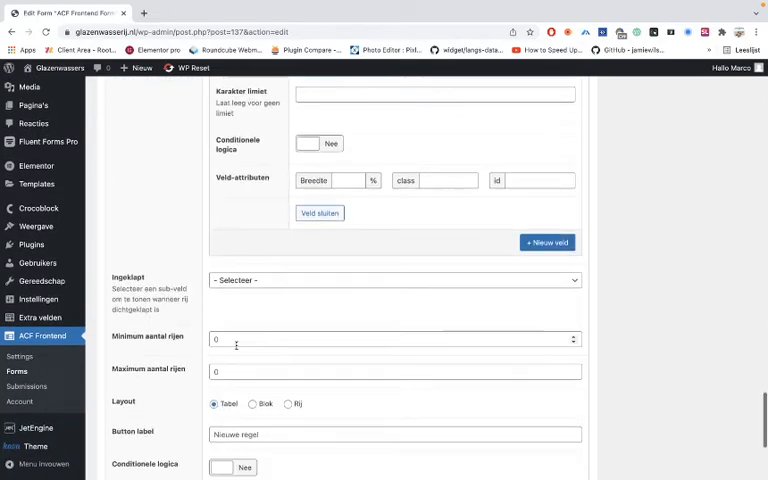
{"action": "scroll", "scroll_direction": "down", "scroll_amount": 3}
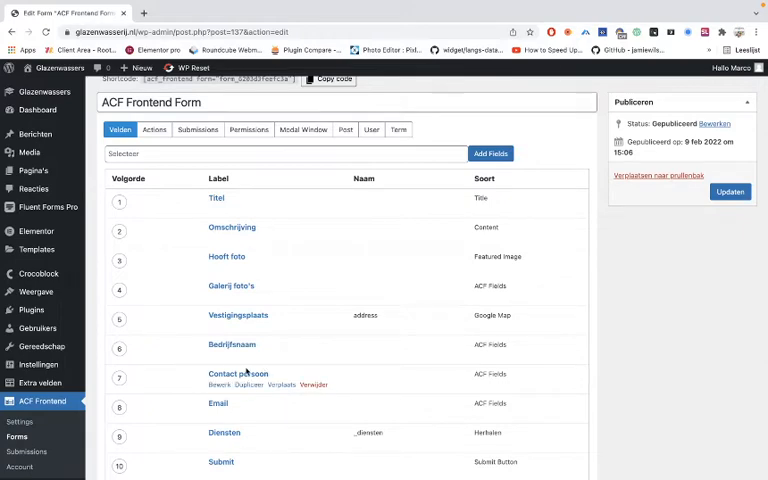
{"action": "mouse_move", "coordinate": [163, 182]}
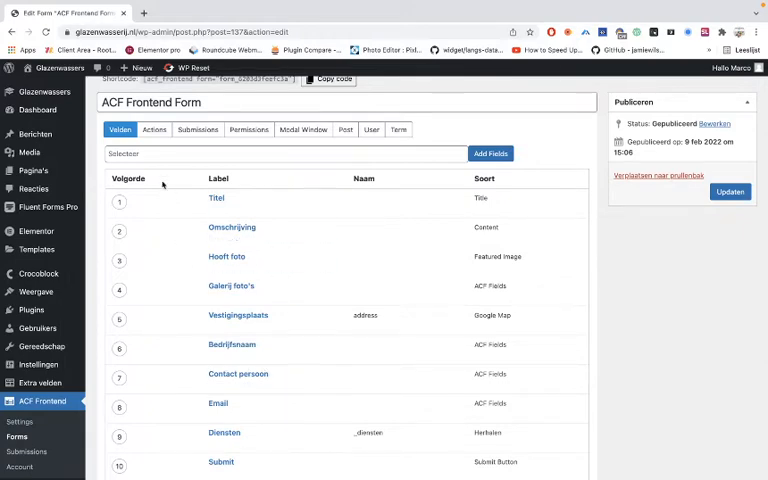
Check Actions (Reload Current Page redirect, success message), then view Submissions requirement None.
{"action": "left_click", "coordinate": [153, 129]}
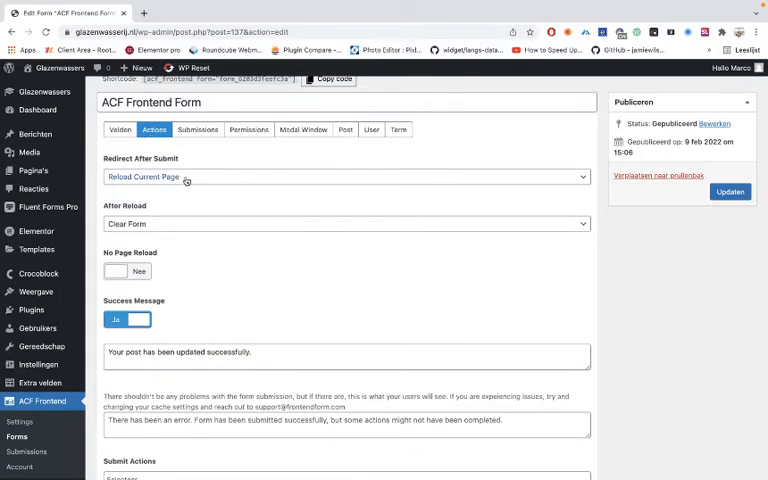
{"action": "left_click", "coordinate": [345, 176]}
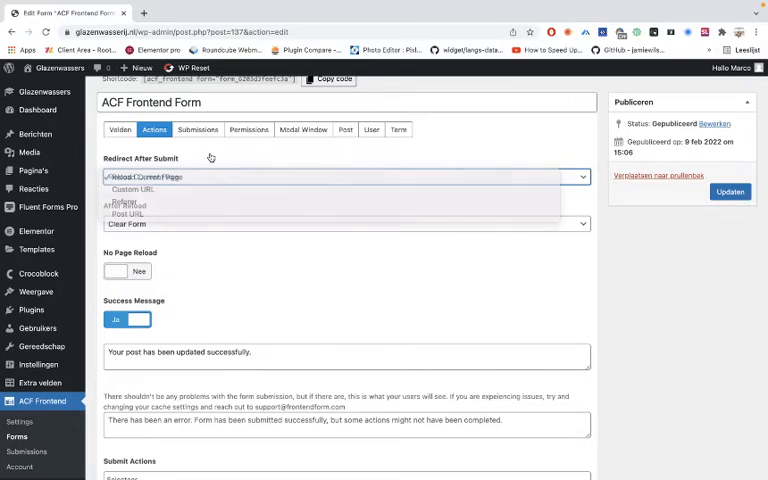
{"action": "left_click", "coordinate": [197, 164]}
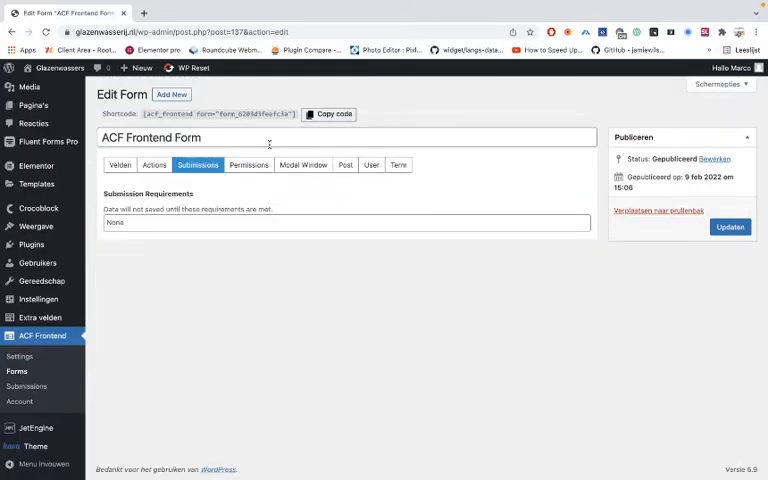
Review Permissions (logged-in Administrator and Subscriber only), then view Modal Window with Show in Modal off.
{"action": "left_click", "coordinate": [248, 165]}
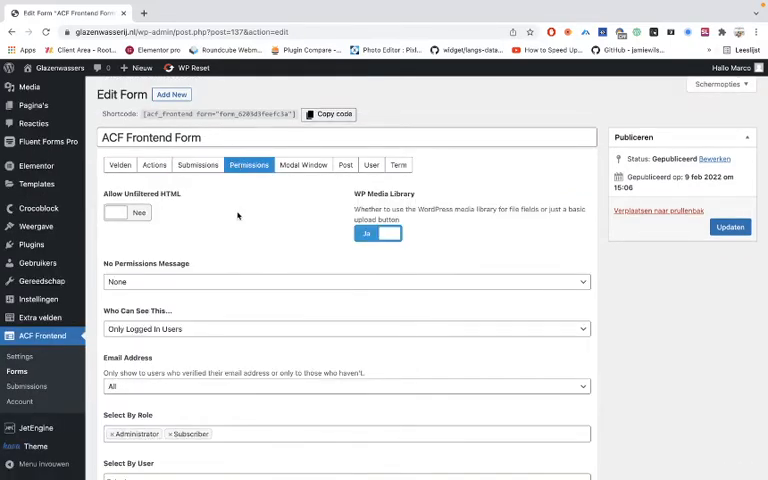
{"action": "scroll", "scroll_direction": "down", "scroll_amount": 3}
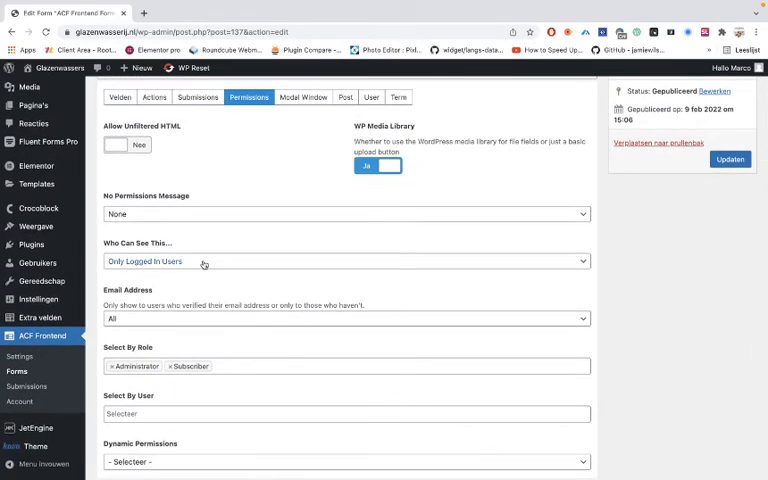
{"action": "mouse_move", "coordinate": [221, 266]}
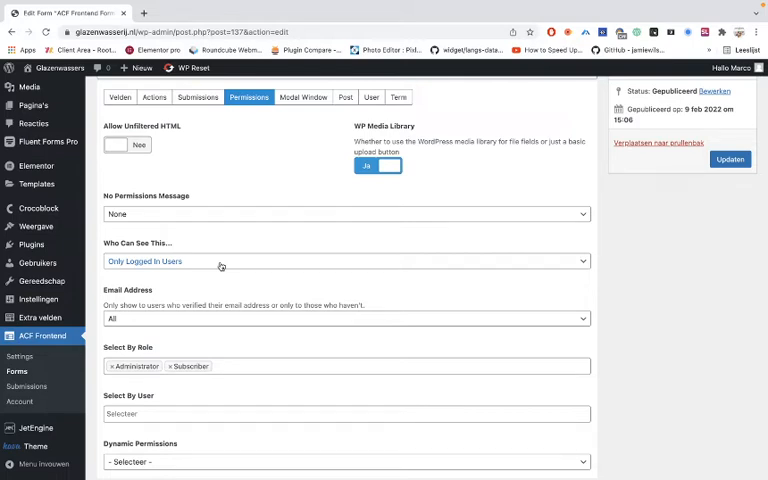
{"action": "scroll", "scroll_direction": "down", "scroll_amount": 3}
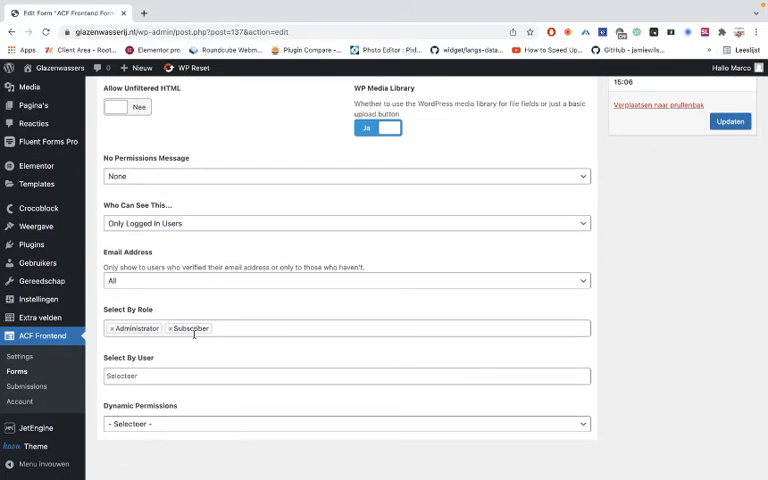
{"action": "scroll", "scroll_direction": "down", "scroll_amount": 3}
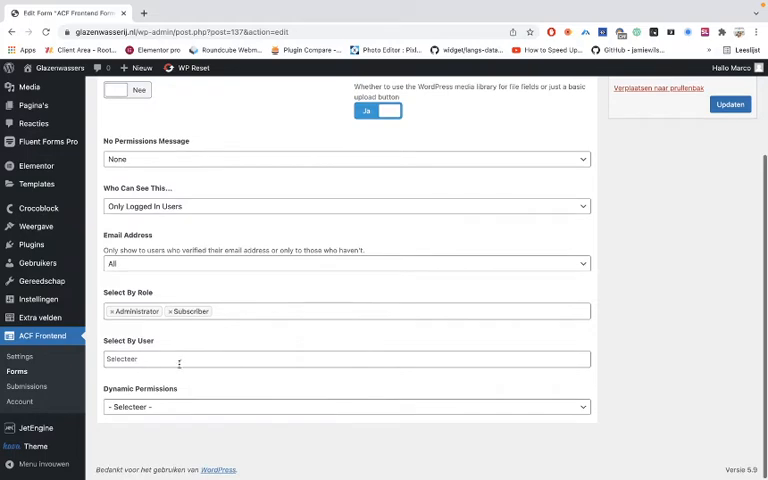
{"action": "mouse_move", "coordinate": [258, 330]}
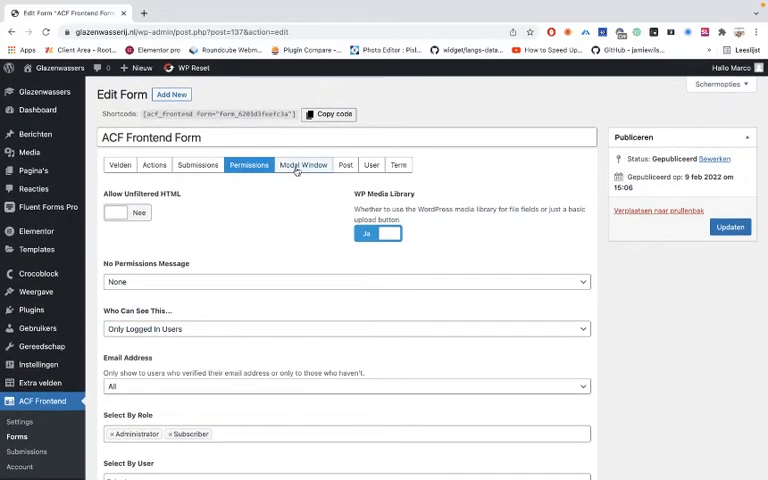
{"action": "left_click", "coordinate": [302, 165]}
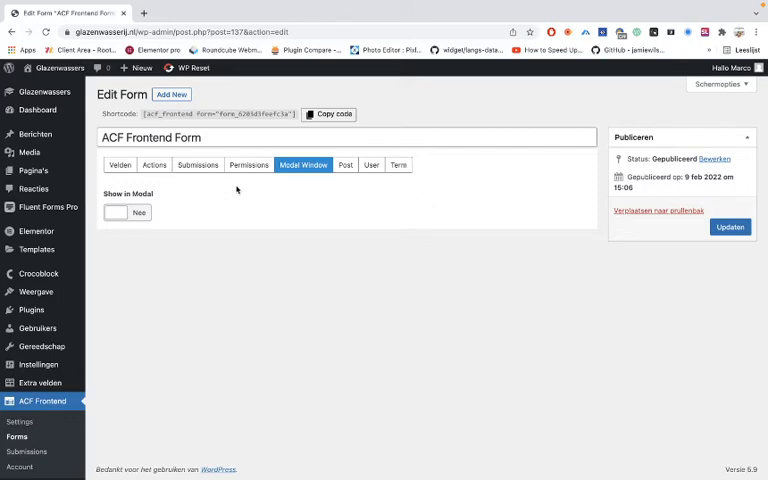
Review the Post tab and User editing modes, then list the Term tab's Term to Edit choices.
{"action": "left_click", "coordinate": [345, 165]}
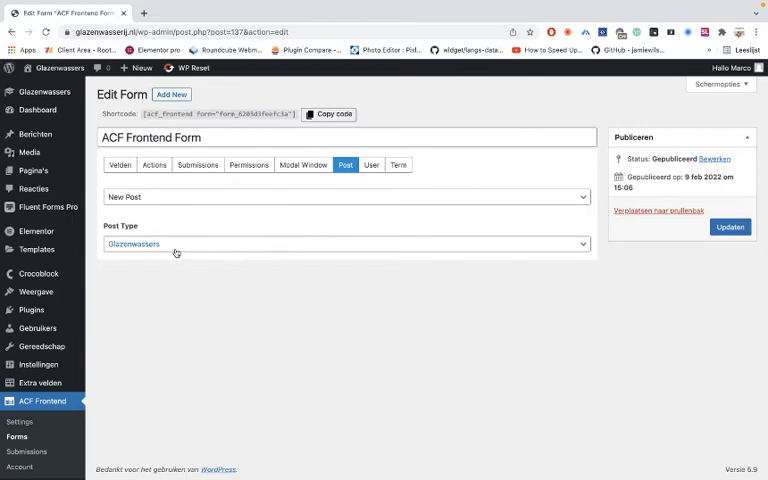
{"action": "left_click", "coordinate": [371, 165]}
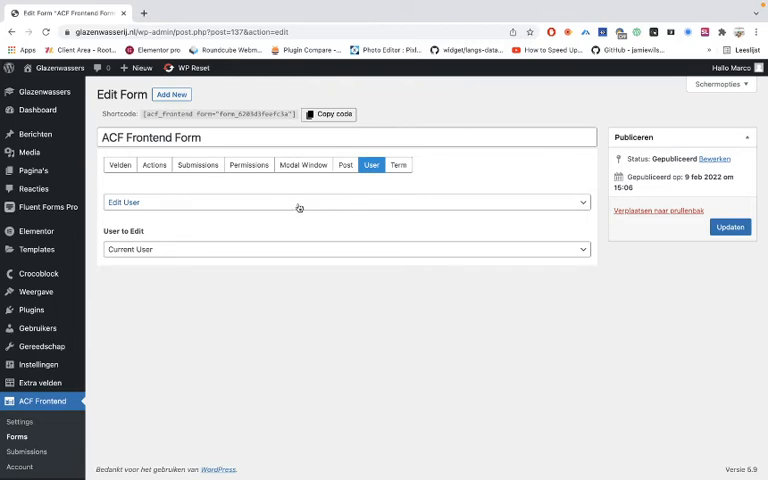
{"action": "left_click", "coordinate": [345, 202]}
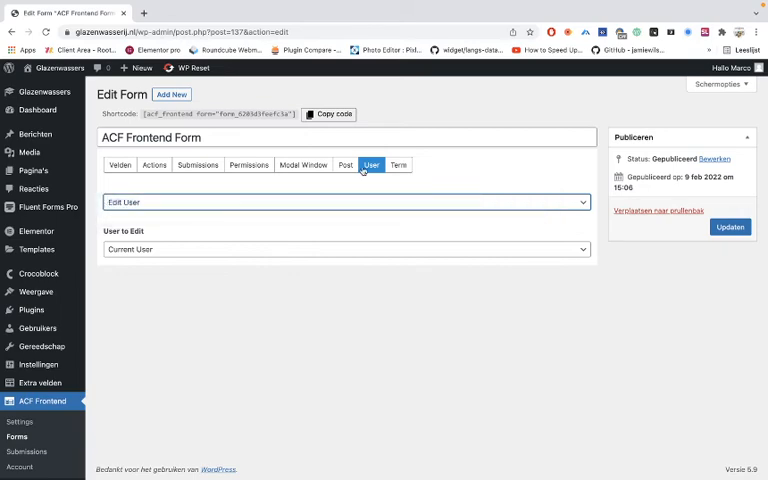
{"action": "left_click", "coordinate": [397, 165]}
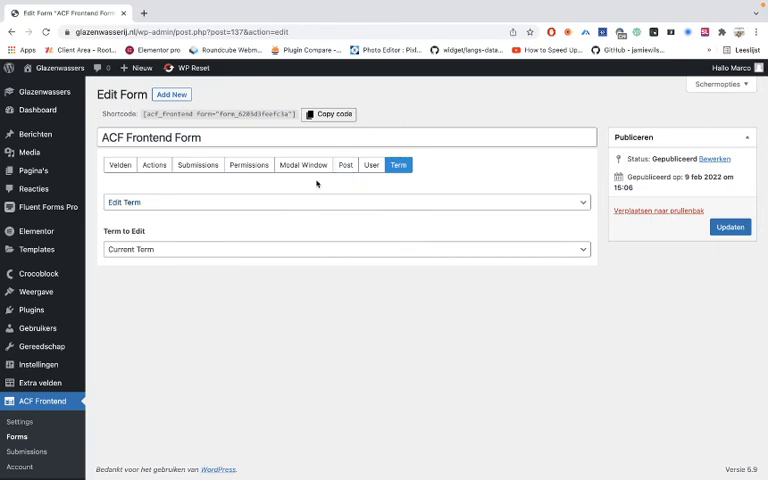
{"action": "left_click", "coordinate": [345, 249]}
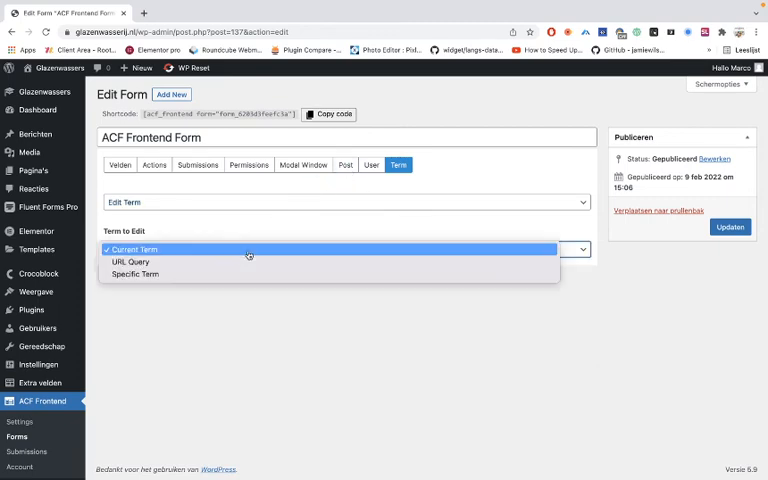